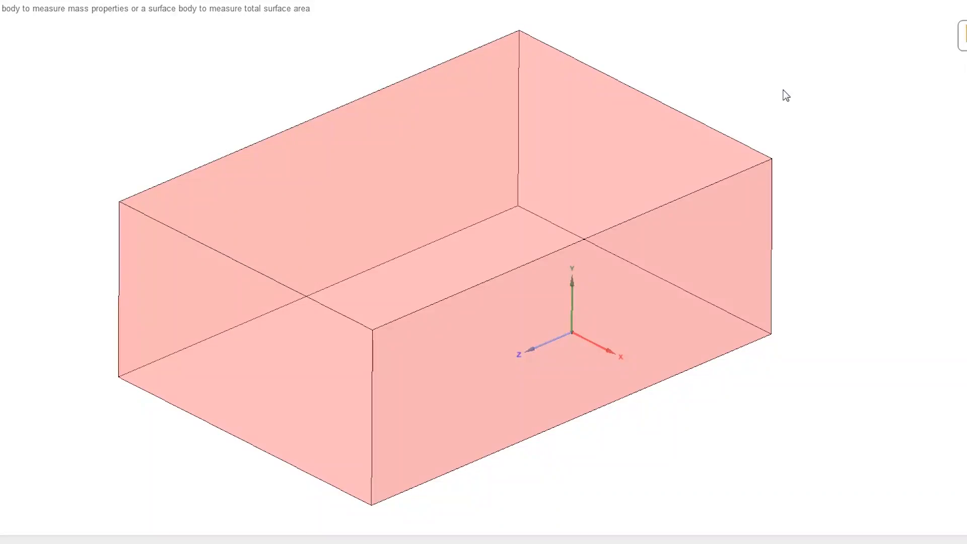
{"action": "mouse_move", "coordinate": [775, 88]}
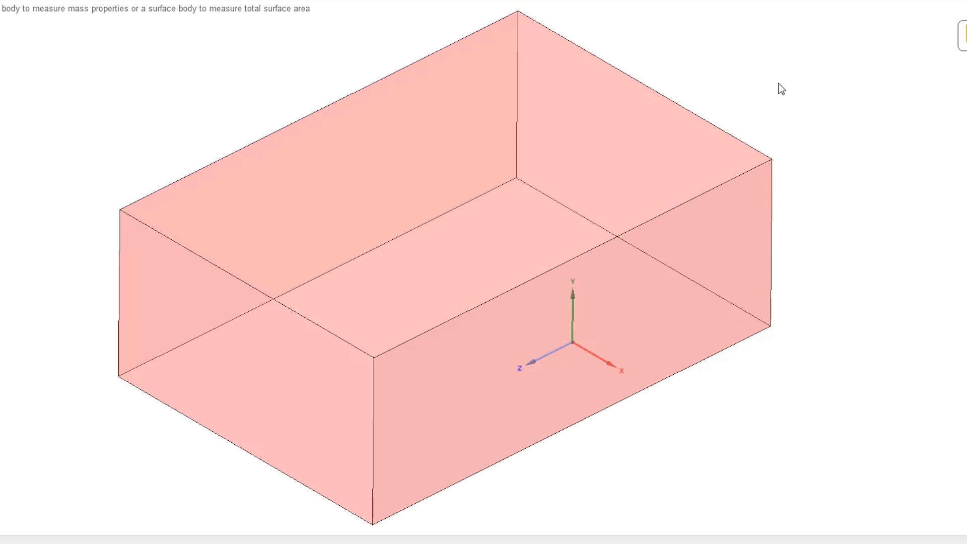
{"action": "mouse_move", "coordinate": [848, 171]}
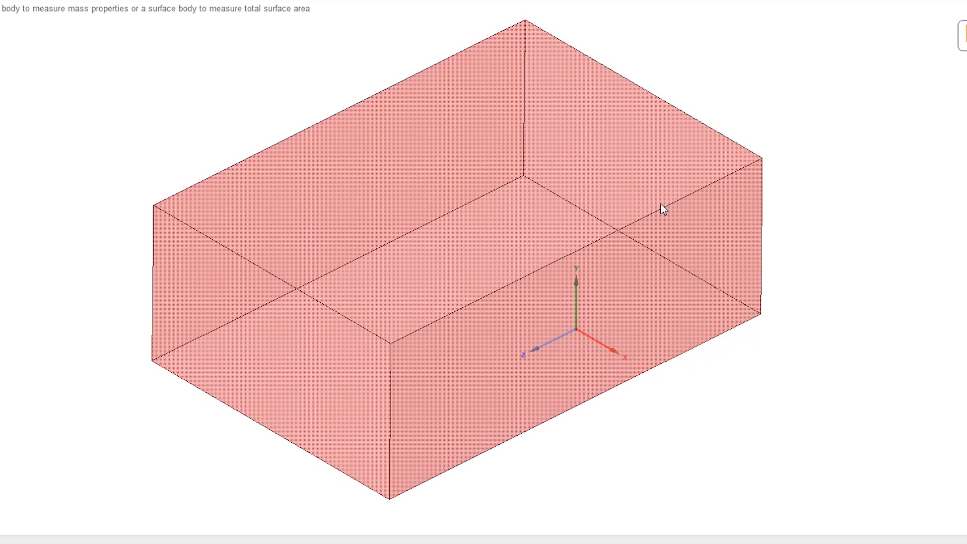
{"action": "mouse_move", "coordinate": [667, 212]}
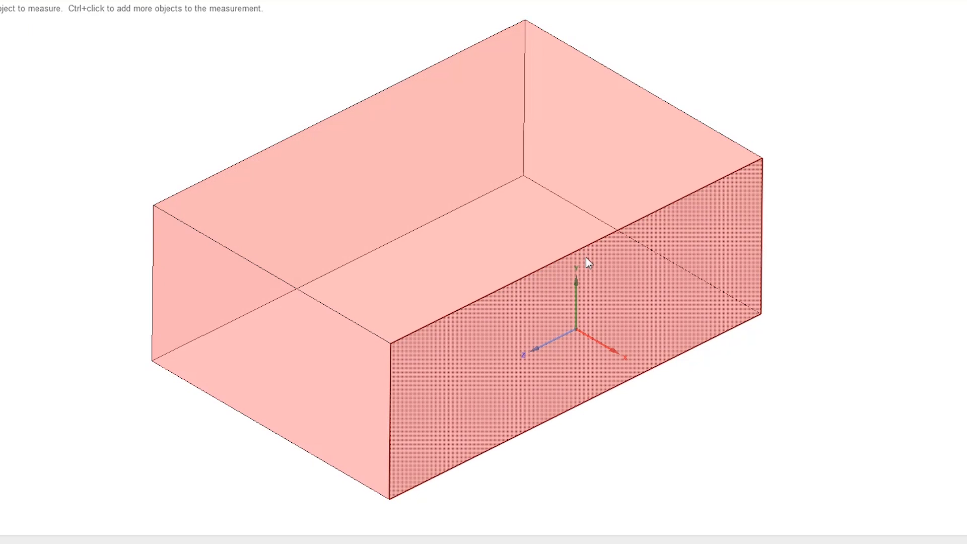
Measure a top edge of the block and read its 15.0000 in line length.
{"action": "left_click", "coordinate": [299, 285]}
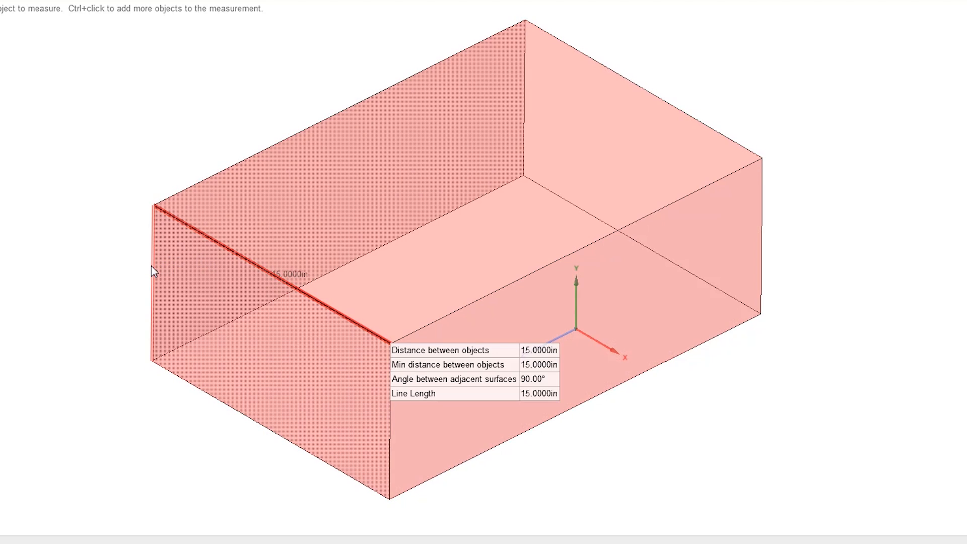
{"action": "left_click", "coordinate": [151, 284]}
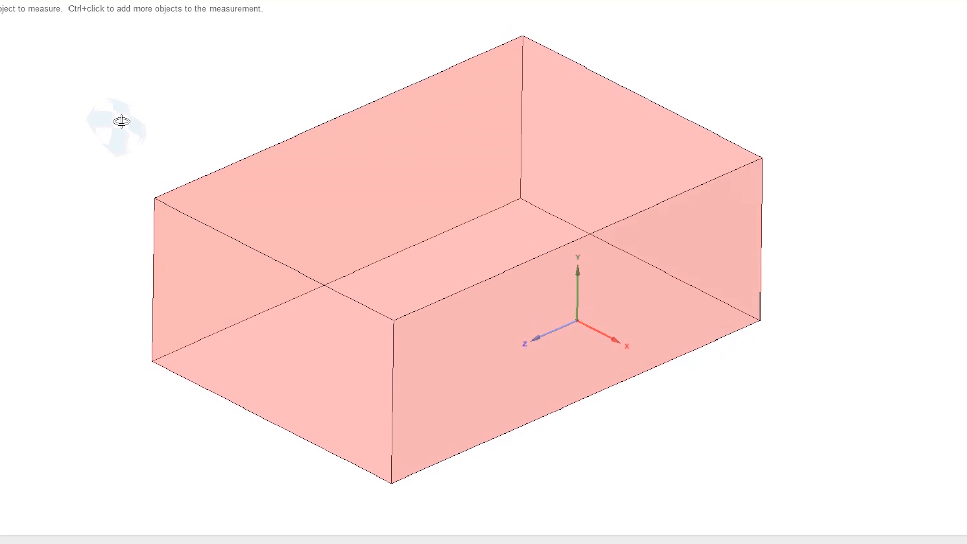
Confirm the block's material settings to get its mass properties (748.7 lb, 2640 in³, 1252 in²).
{"action": "left_click", "coordinate": [368, 117]}
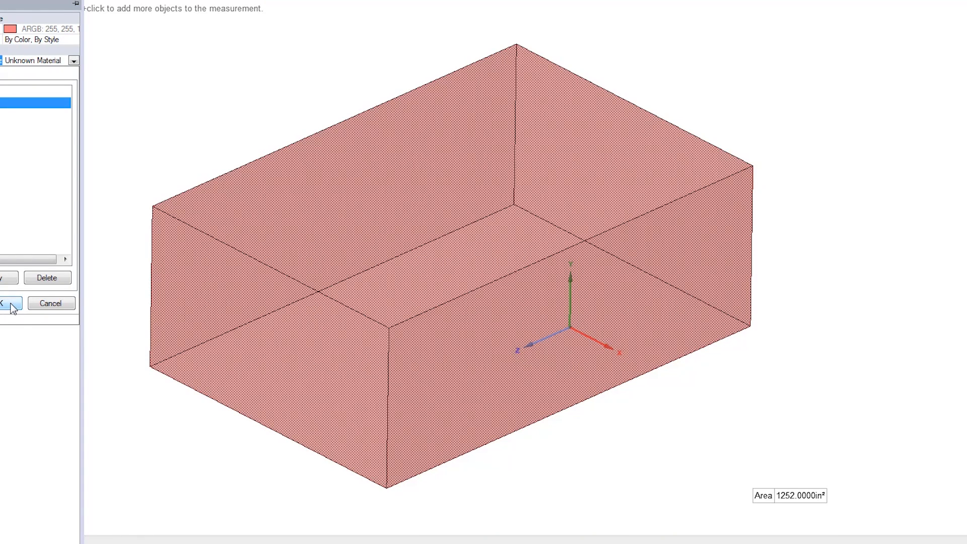
{"action": "left_click", "coordinate": [9, 302]}
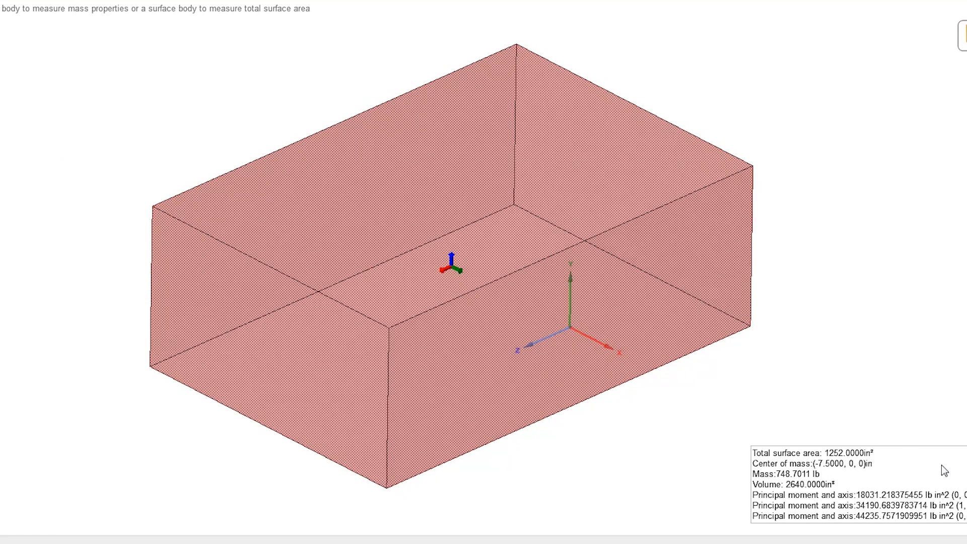
{"action": "mouse_move", "coordinate": [855, 331]}
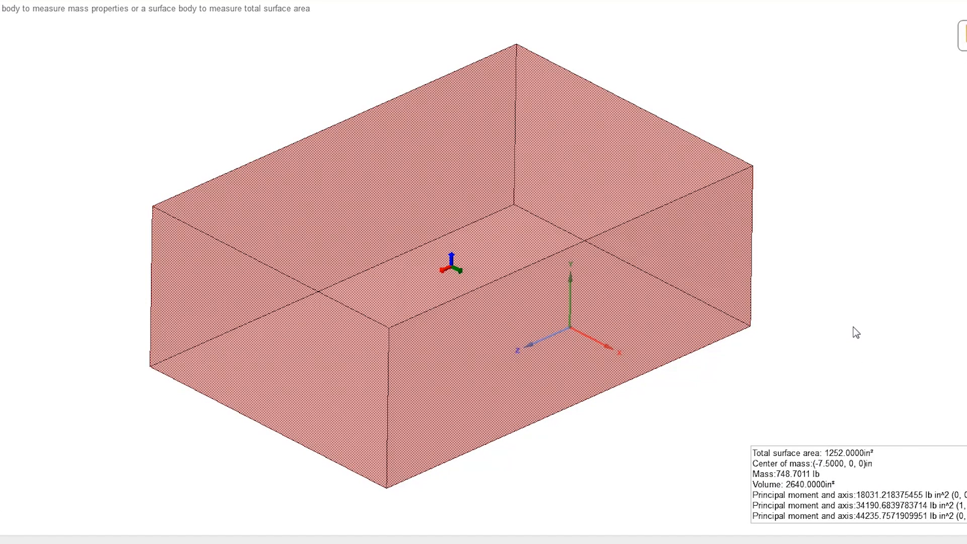
{"action": "mouse_move", "coordinate": [848, 282]}
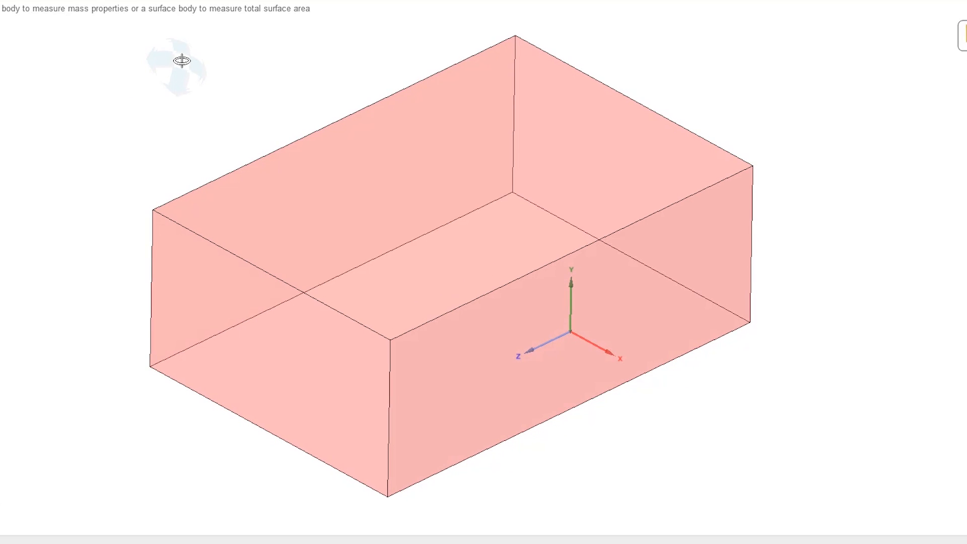
{"action": "mouse_move", "coordinate": [118, 83]}
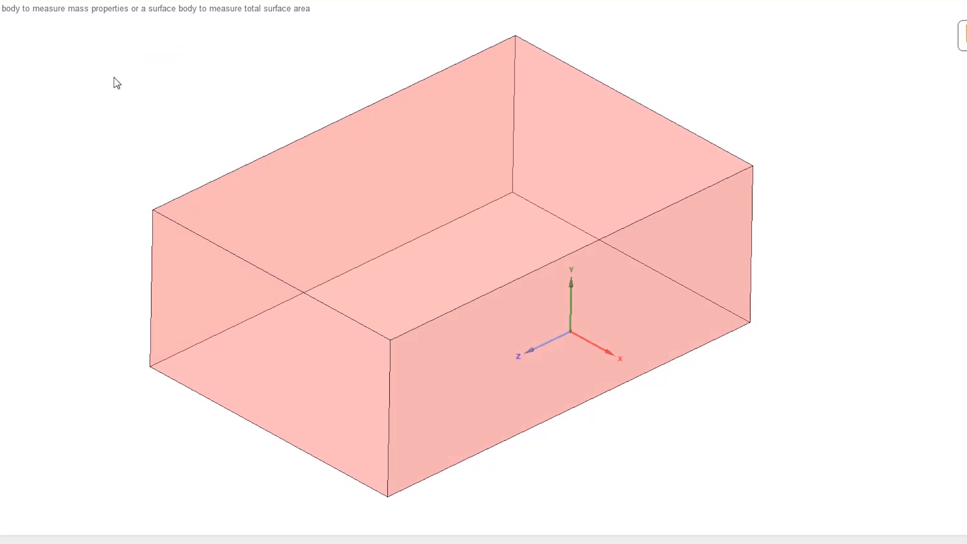
{"action": "mouse_move", "coordinate": [139, 116]}
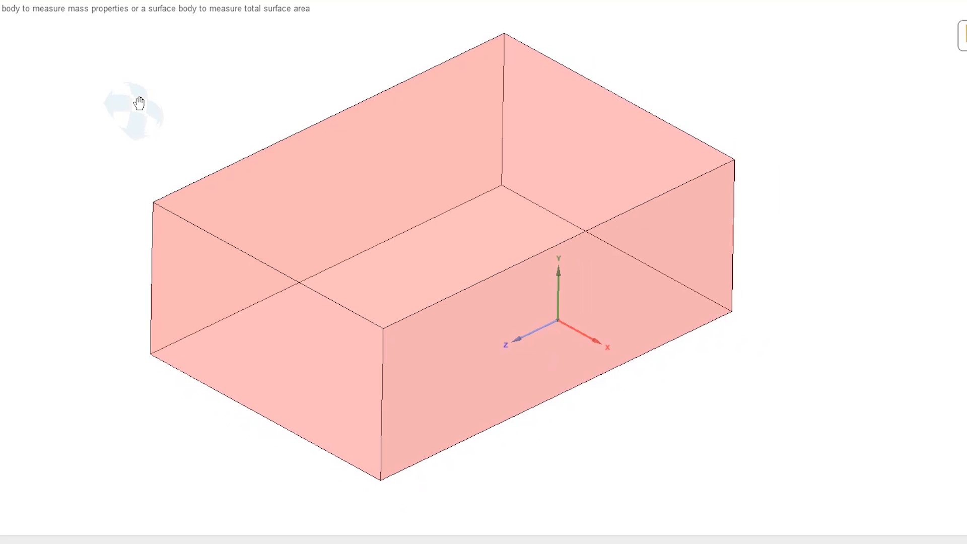
{"action": "mouse_move", "coordinate": [142, 110]}
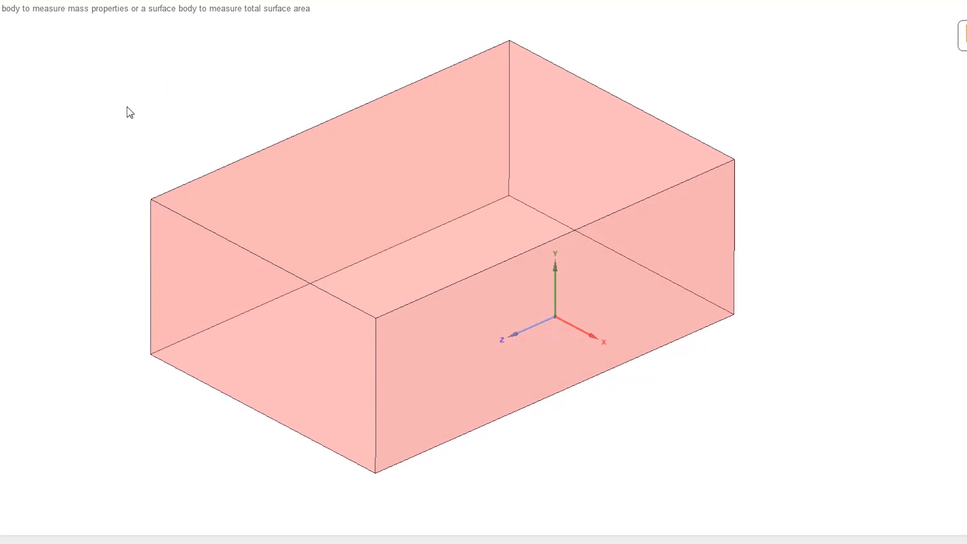
{"action": "mouse_move", "coordinate": [101, 92]}
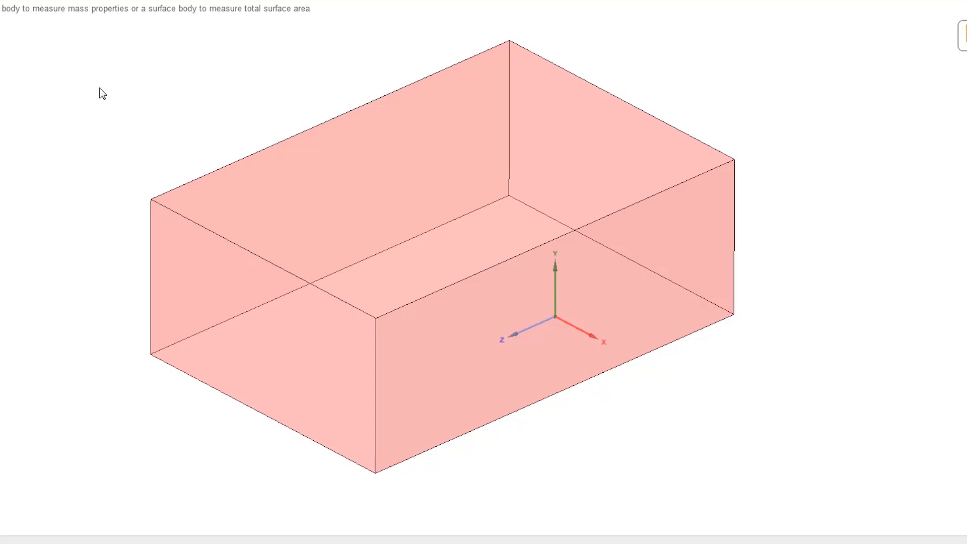
{"action": "mouse_move", "coordinate": [122, 95]}
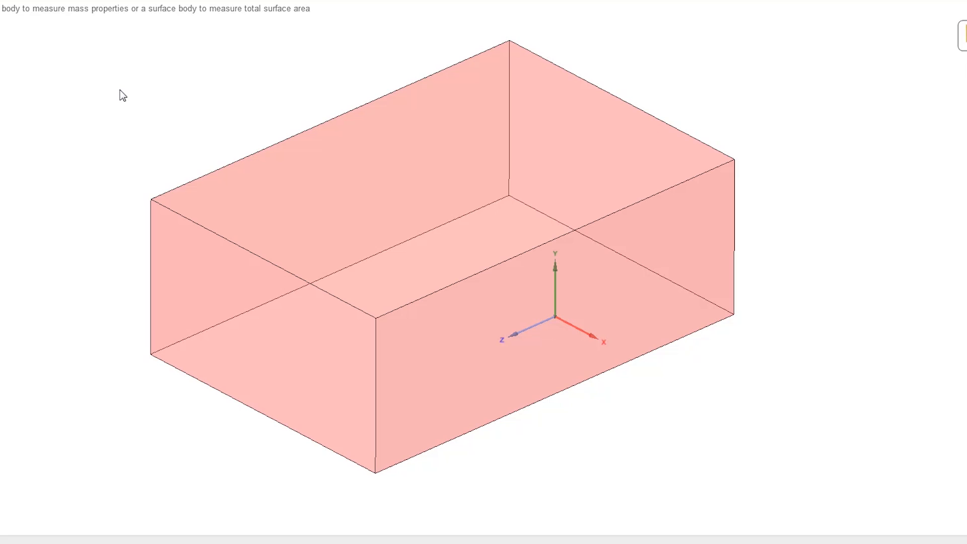
{"action": "mouse_move", "coordinate": [141, 89]}
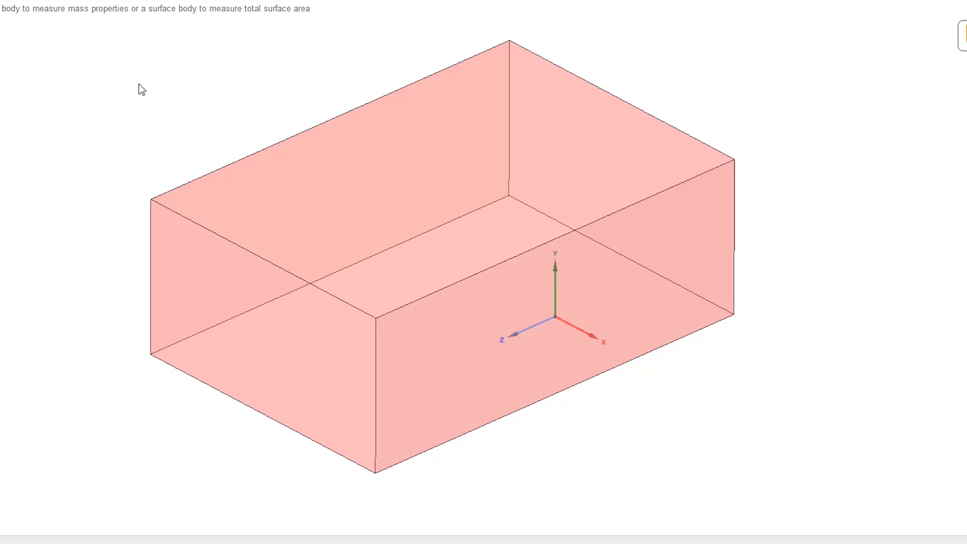
{"action": "mouse_move", "coordinate": [248, 99]}
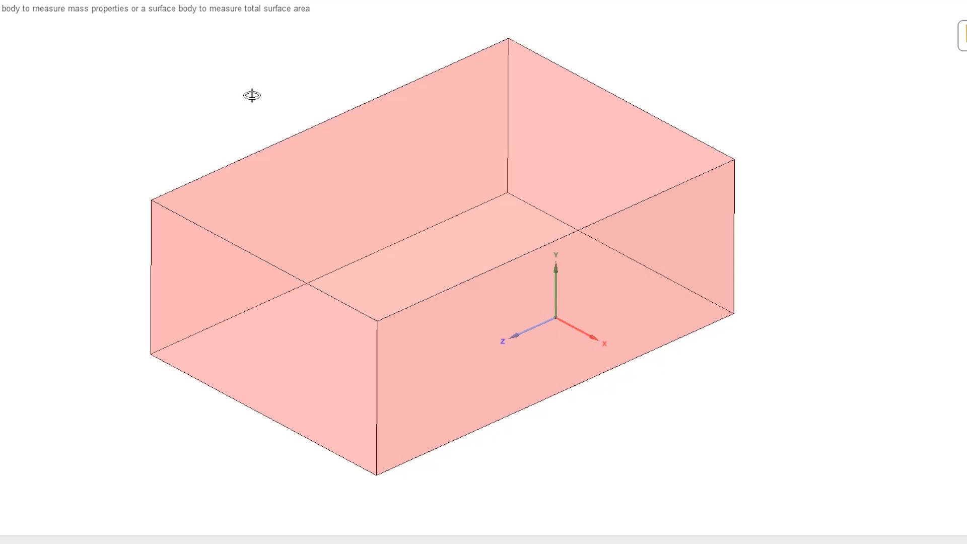
{"action": "mouse_move", "coordinate": [255, 98]}
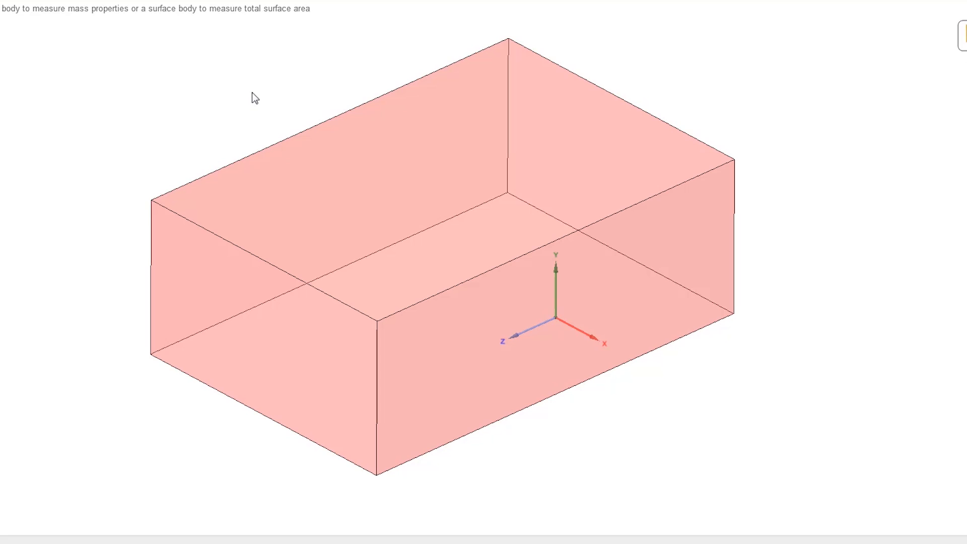
{"action": "mouse_move", "coordinate": [118, 75]}
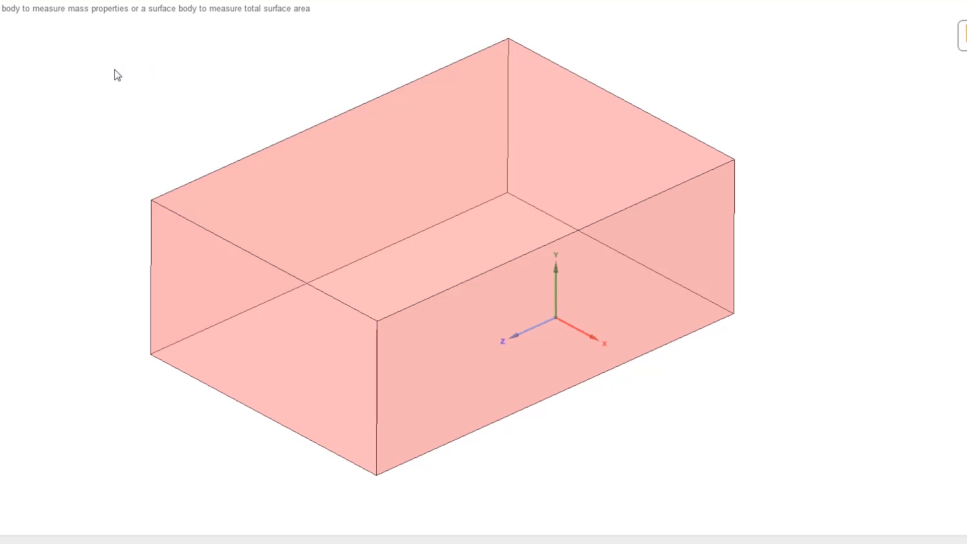
{"action": "mouse_move", "coordinate": [146, 86]}
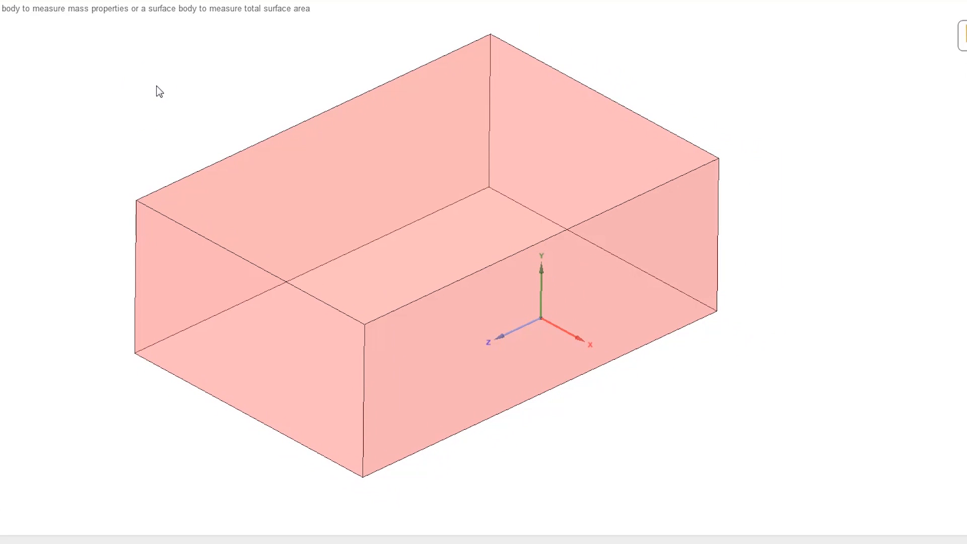
{"action": "mouse_move", "coordinate": [184, 87]}
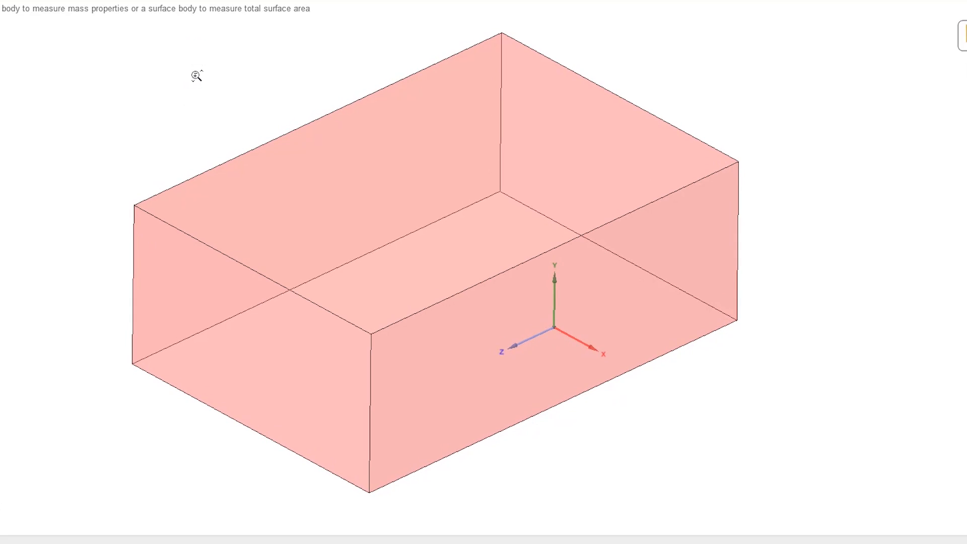
{"action": "mouse_move", "coordinate": [85, 96]}
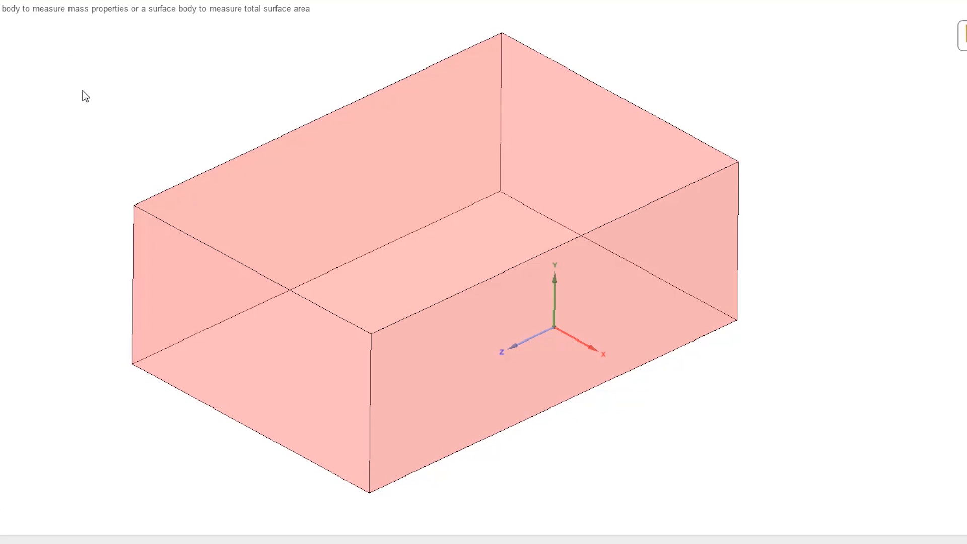
{"action": "mouse_move", "coordinate": [129, 56]}
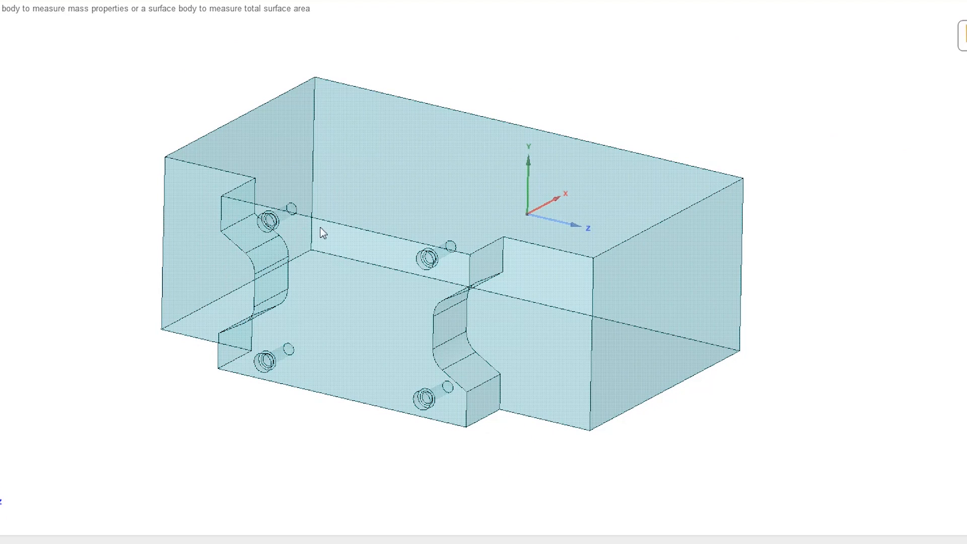
{"action": "mouse_move", "coordinate": [188, 220]}
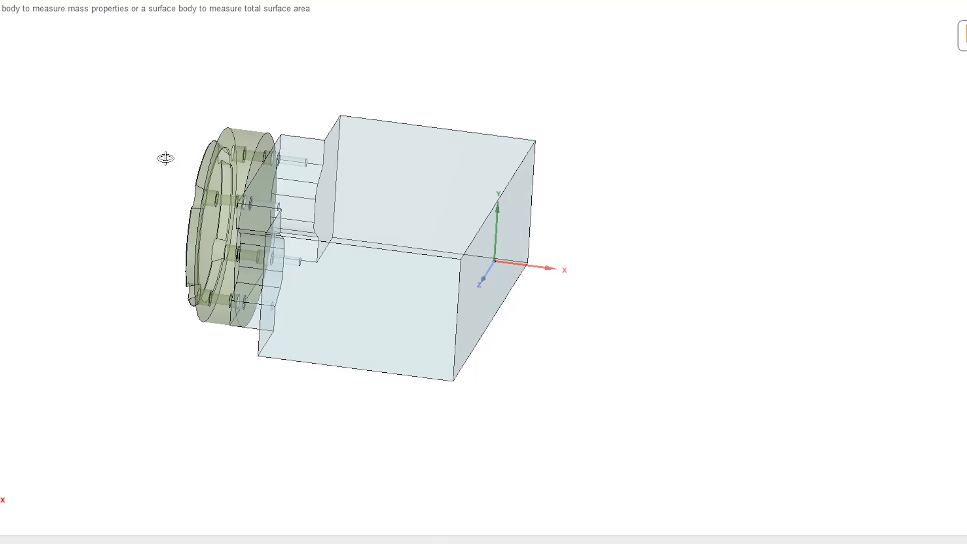
Reveal the anvil inside the fixture and read its 957.8 in³ volume and 826.2 in² area.
{"action": "left_click", "coordinate": [401, 247]}
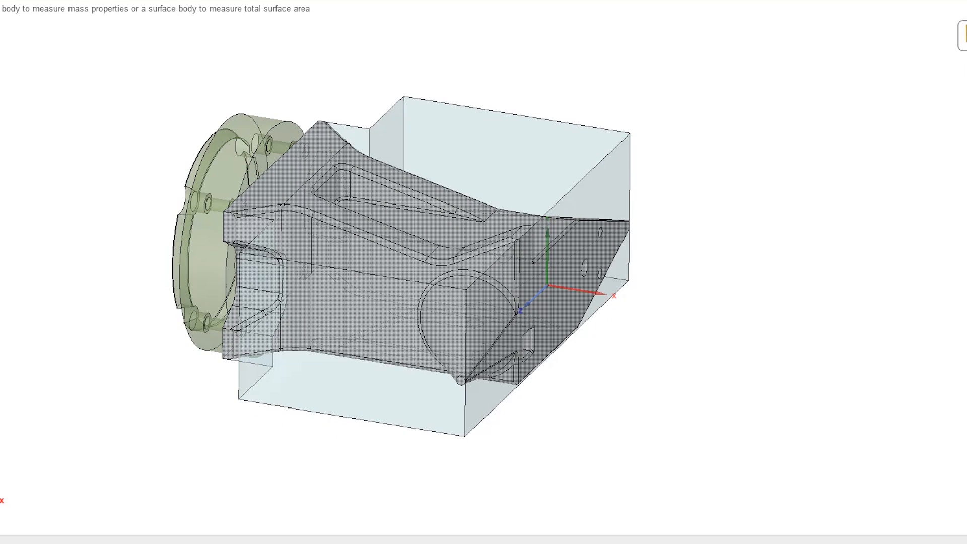
{"action": "left_click", "coordinate": [410, 266]}
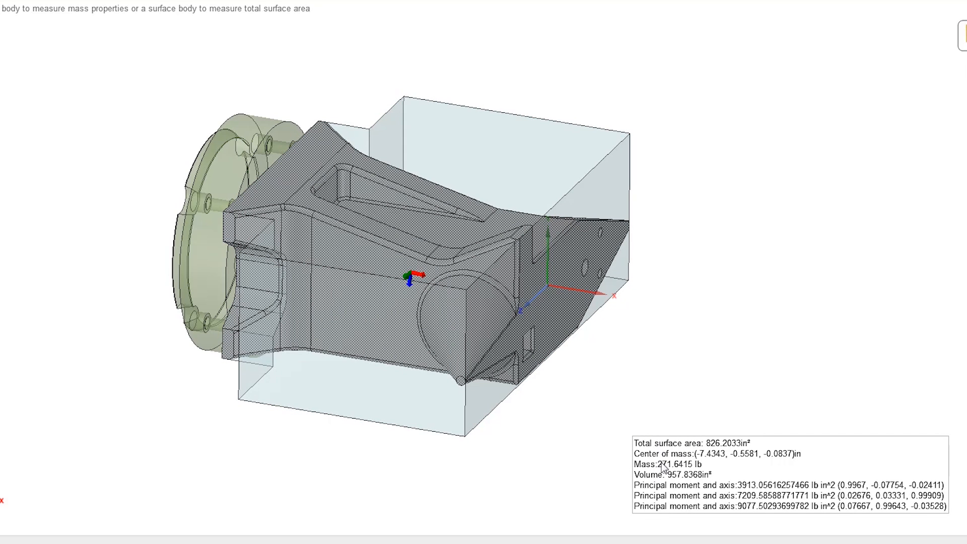
{"action": "mouse_move", "coordinate": [669, 344]}
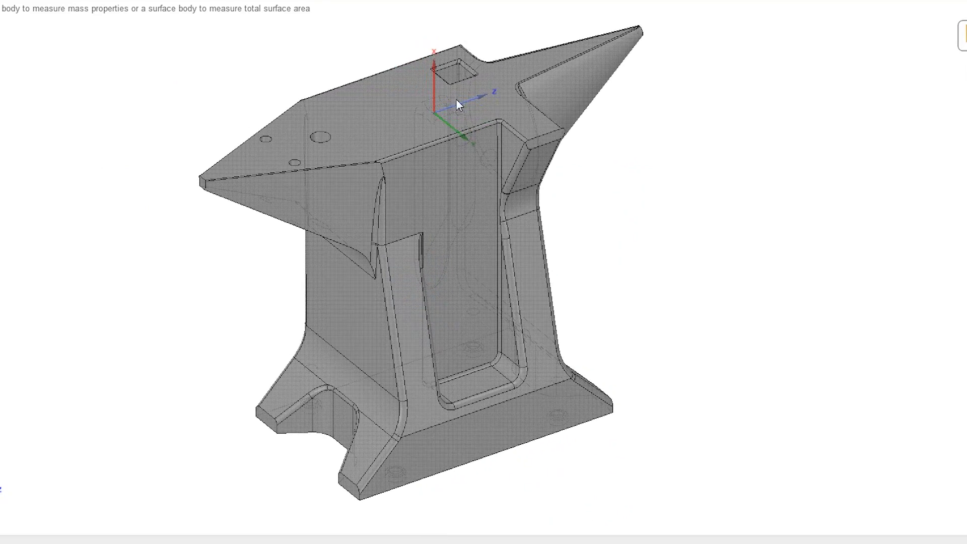
Zoom in on the anvil alone and start measuring its features.
{"action": "scroll", "scroll_direction": "up", "scroll_amount": 3}
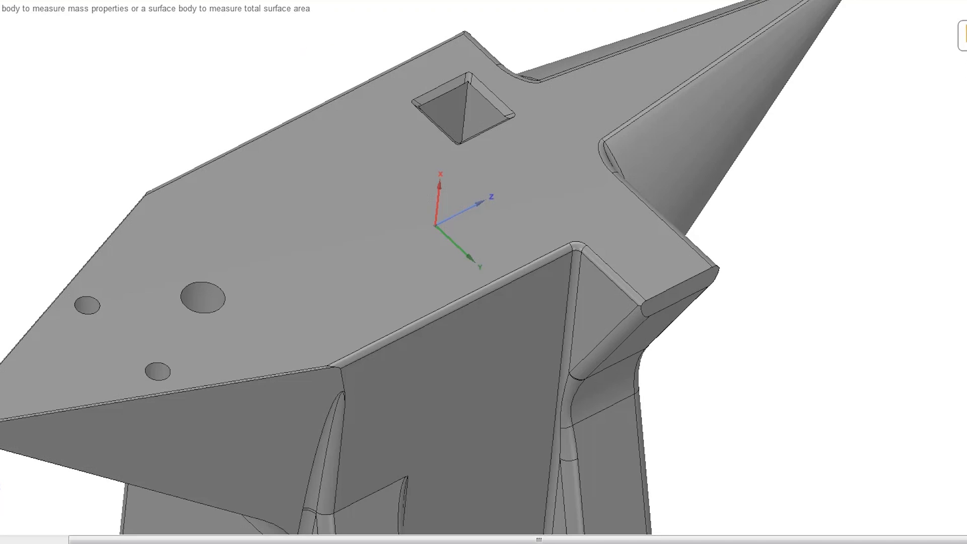
{"action": "left_click", "coordinate": [484, 117]}
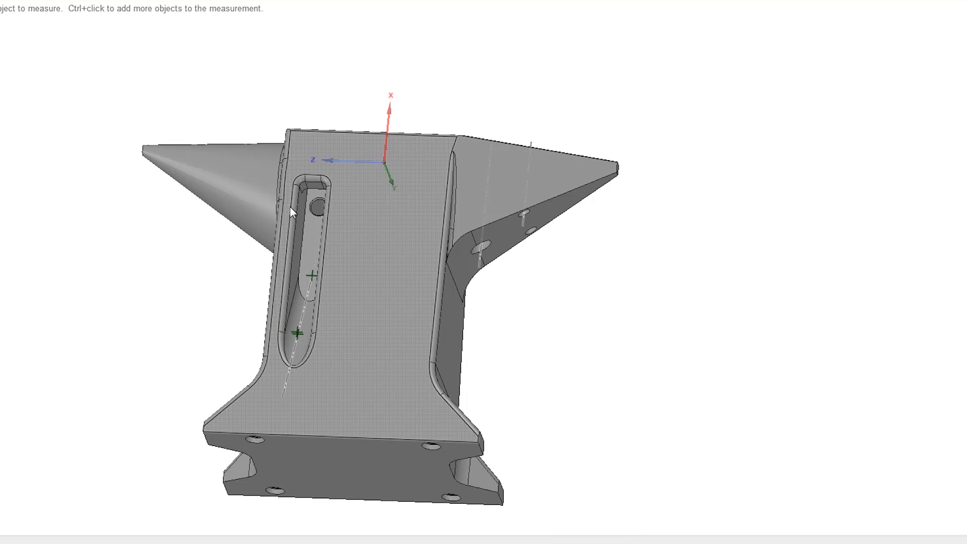
{"action": "scroll", "scroll_direction": "up", "scroll_amount": 3}
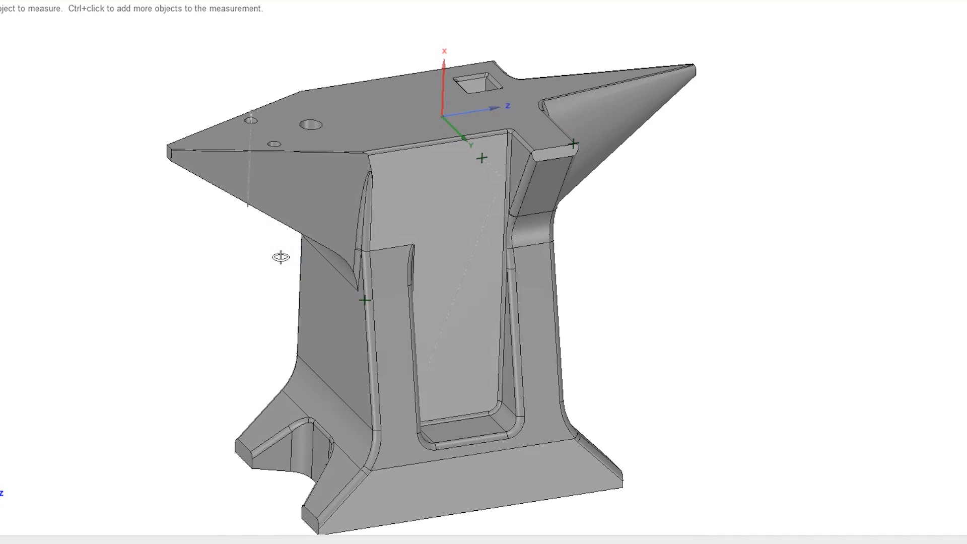
{"action": "mouse_move", "coordinate": [269, 261]}
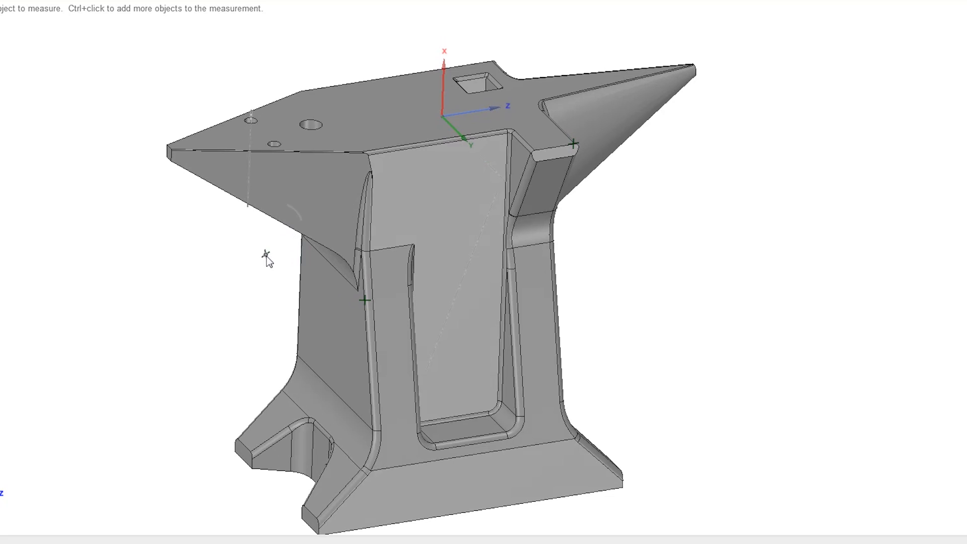
{"action": "left_click", "coordinate": [406, 135]}
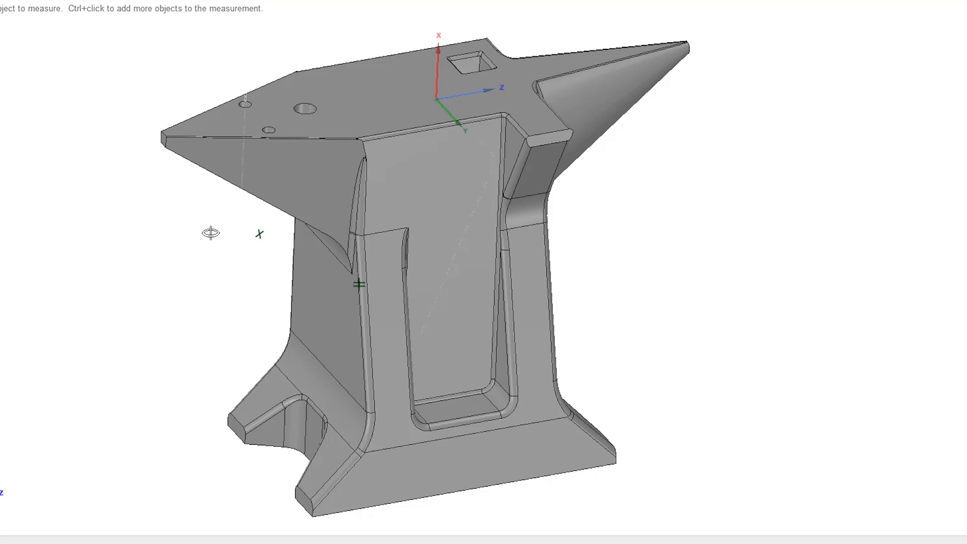
{"action": "mouse_move", "coordinate": [230, 225]}
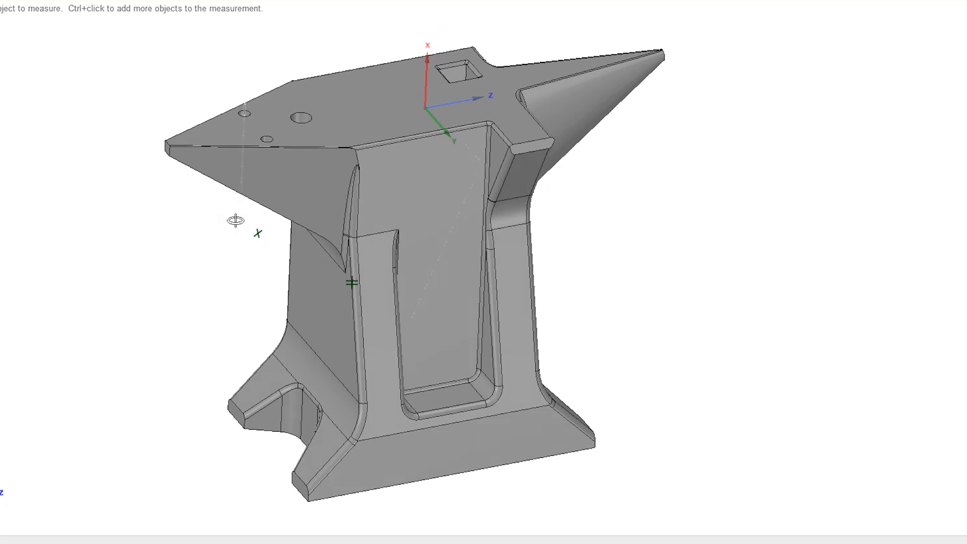
{"action": "mouse_move", "coordinate": [220, 233]}
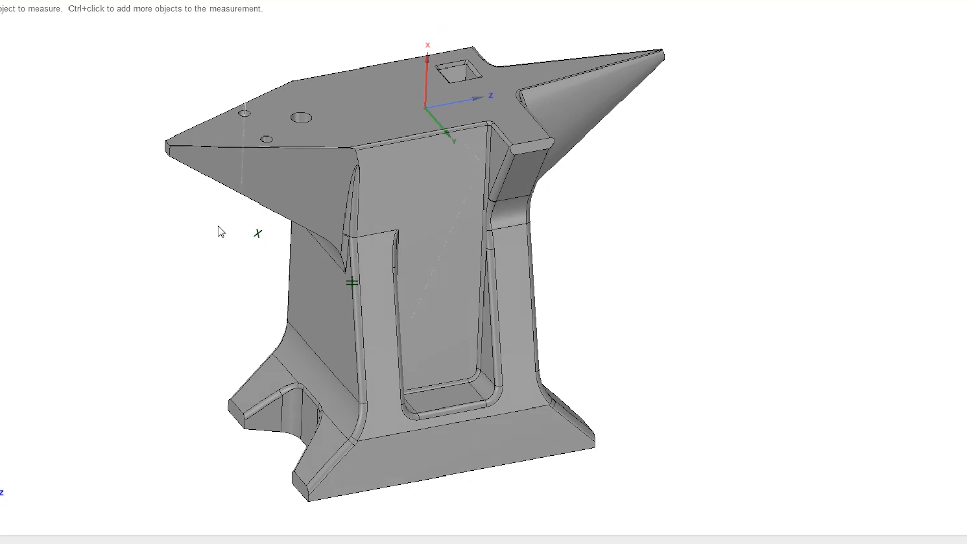
{"action": "left_click_drag", "start_coordinate": [222, 232], "coordinate": [223, 237]}
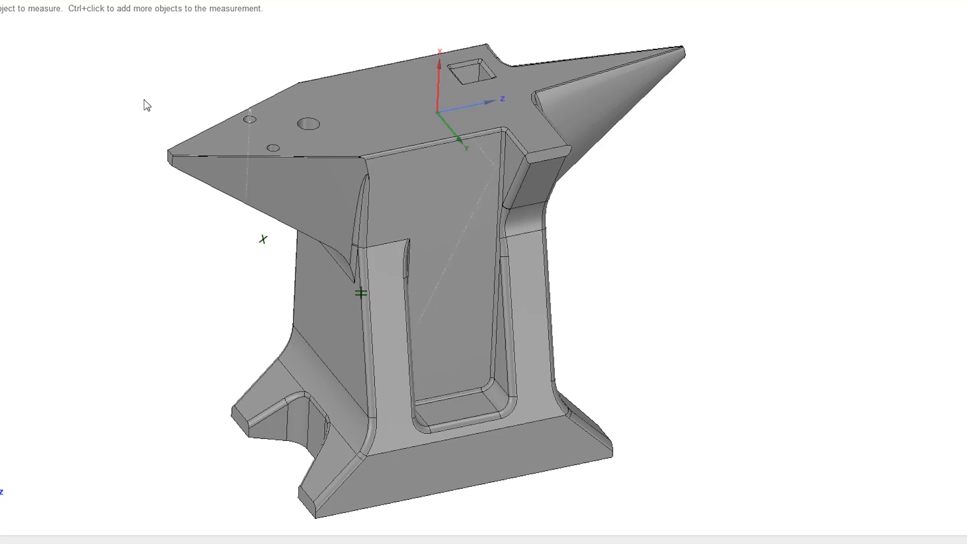
{"action": "mouse_move", "coordinate": [206, 67]}
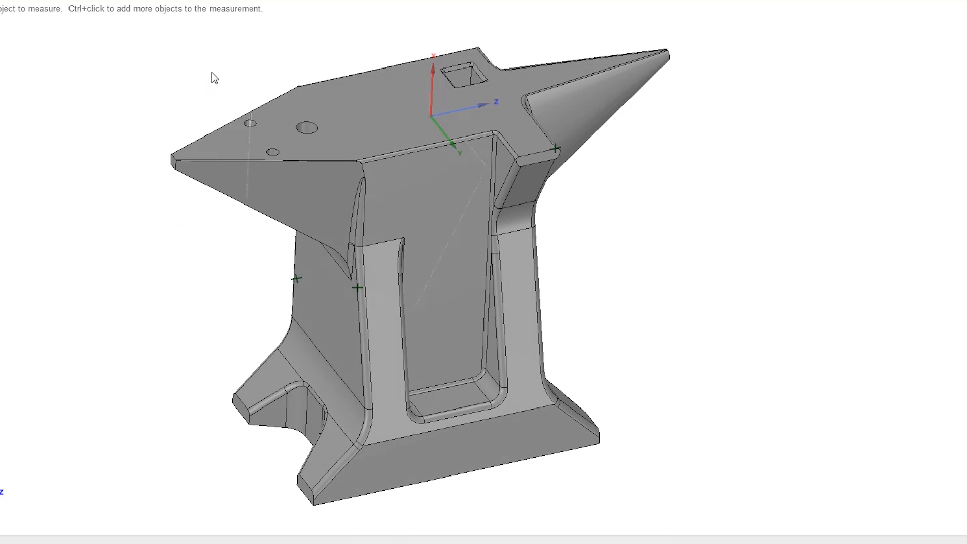
{"action": "left_click_drag", "start_coordinate": [212, 77], "coordinate": [212, 109]}
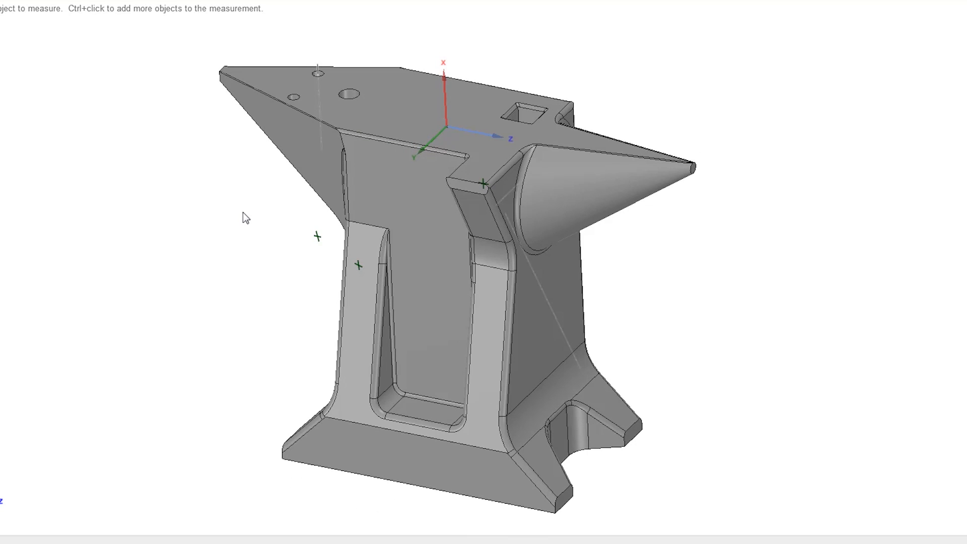
{"action": "mouse_move", "coordinate": [242, 174]}
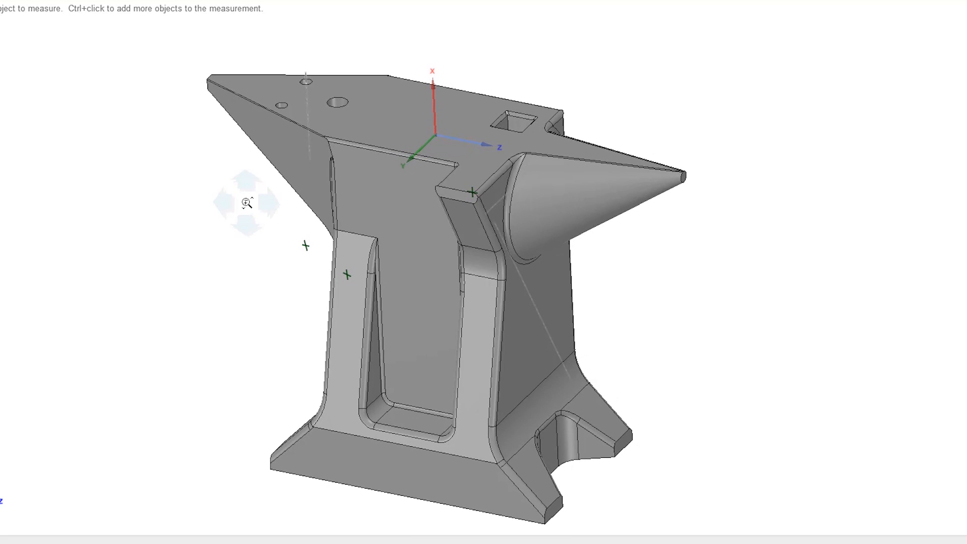
{"action": "left_click", "coordinate": [358, 179]}
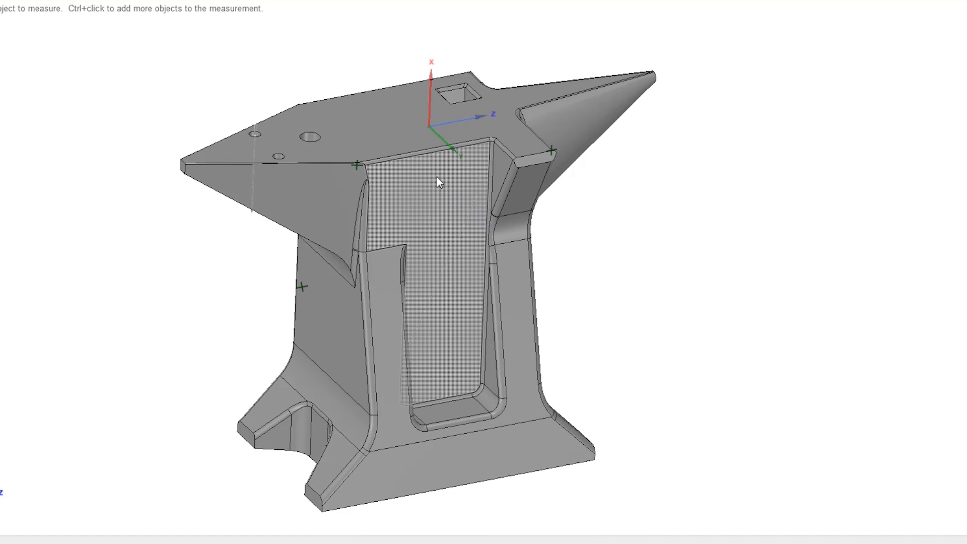
{"action": "mouse_move", "coordinate": [417, 196]}
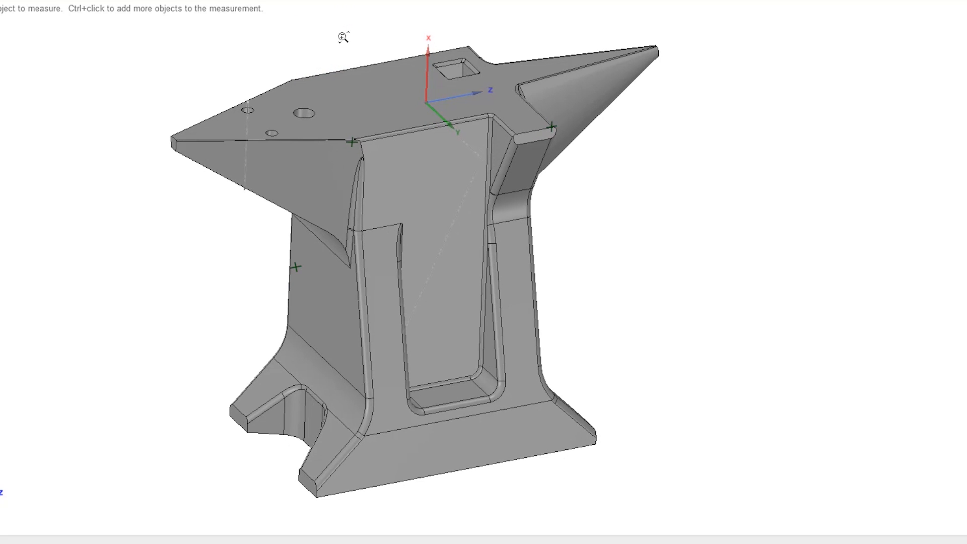
{"action": "left_click_drag", "start_coordinate": [346, 37], "coordinate": [352, 49]}
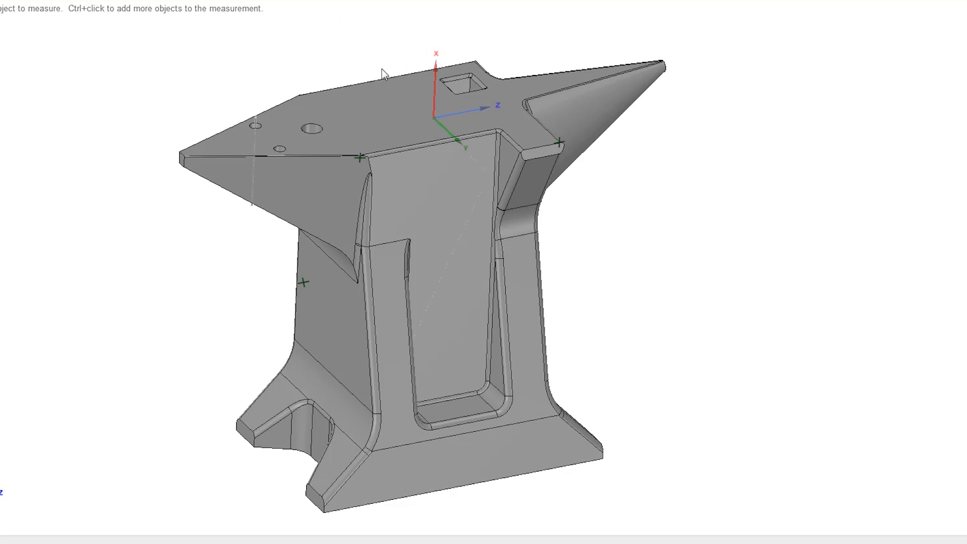
{"action": "mouse_move", "coordinate": [48, 87]}
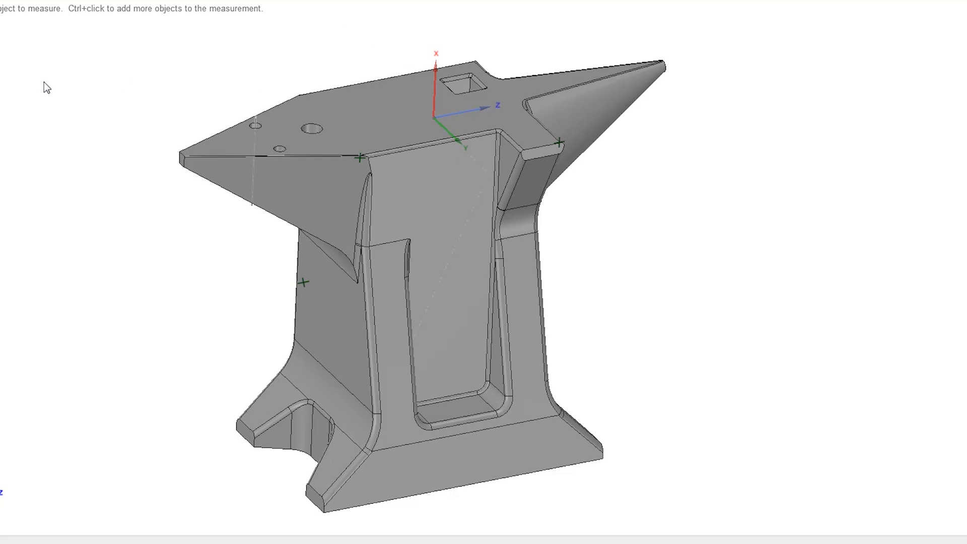